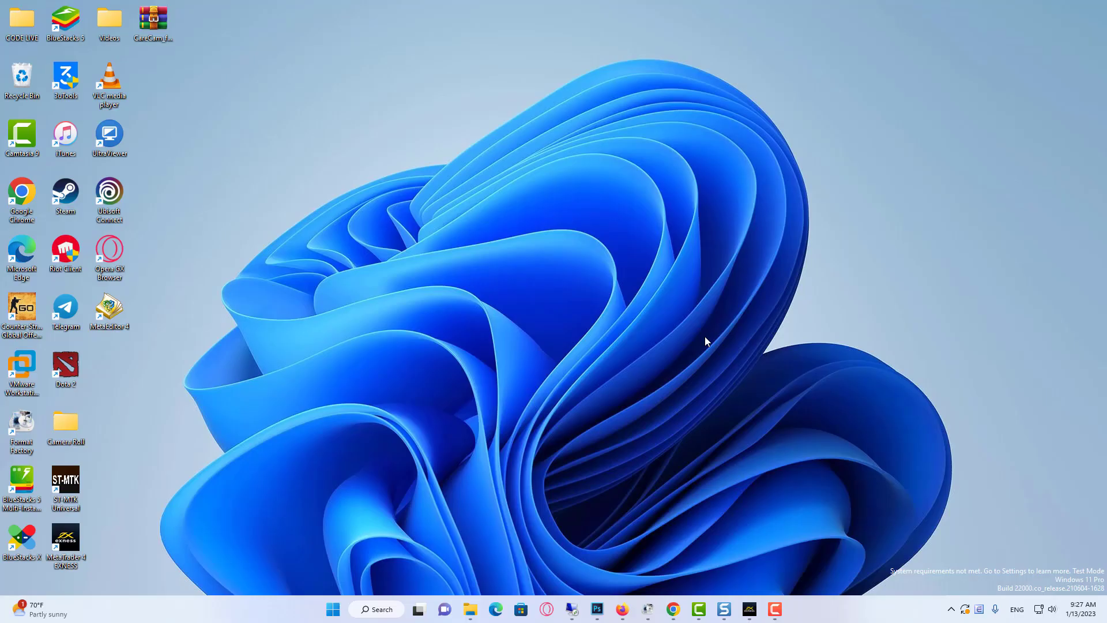
{"action": "mouse_move", "coordinate": [713, 336]}
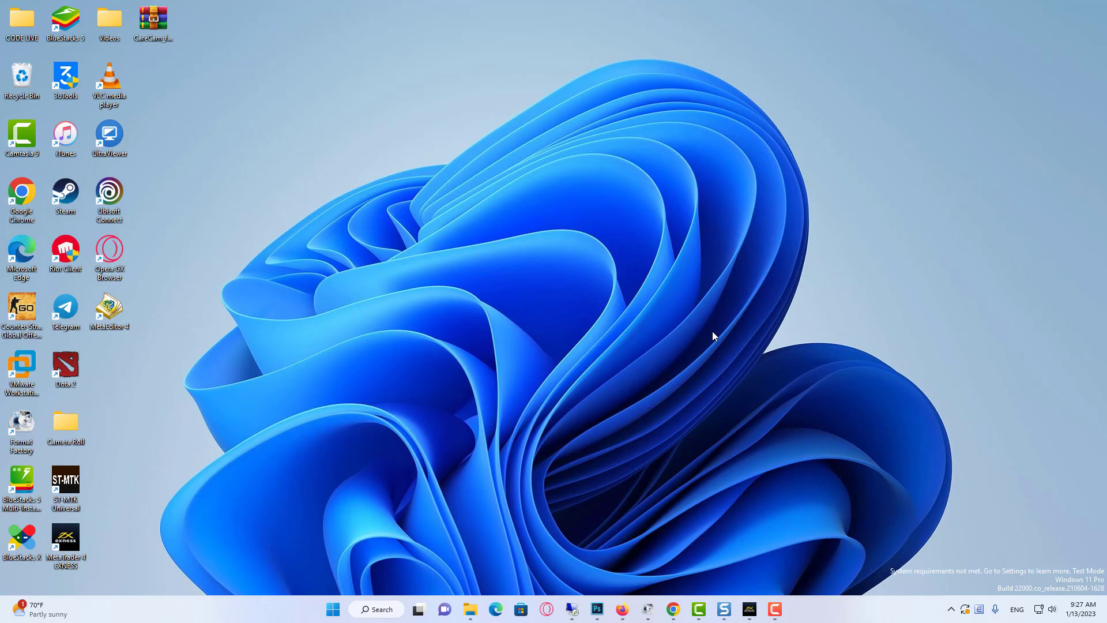
Find 'reset this PC' via search, reach Recovery settings and request an Advanced startup restart
{"action": "left_click", "coordinate": [377, 609]}
{"action": "type", "text": "reset"}
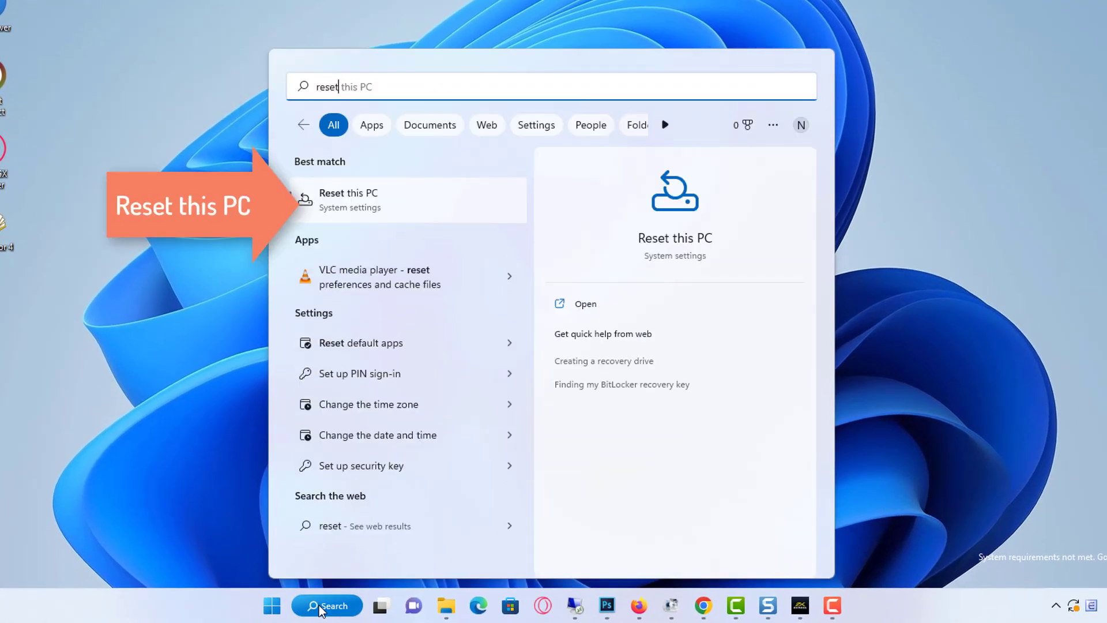
{"action": "mouse_move", "coordinate": [401, 200]}
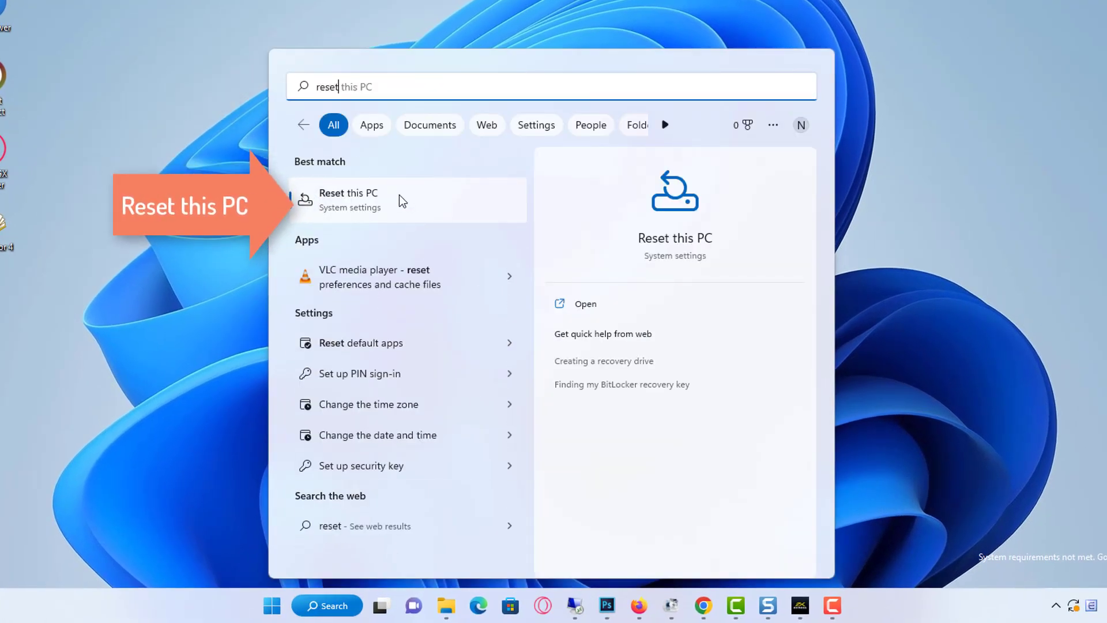
{"action": "left_click", "coordinate": [371, 198]}
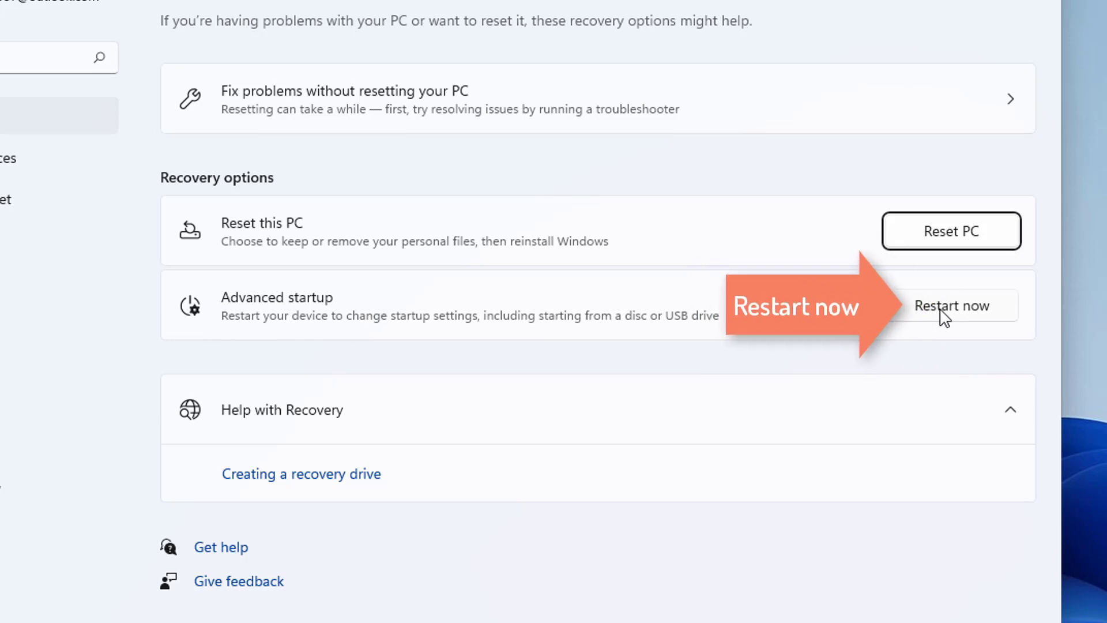
{"action": "left_click", "coordinate": [952, 306]}
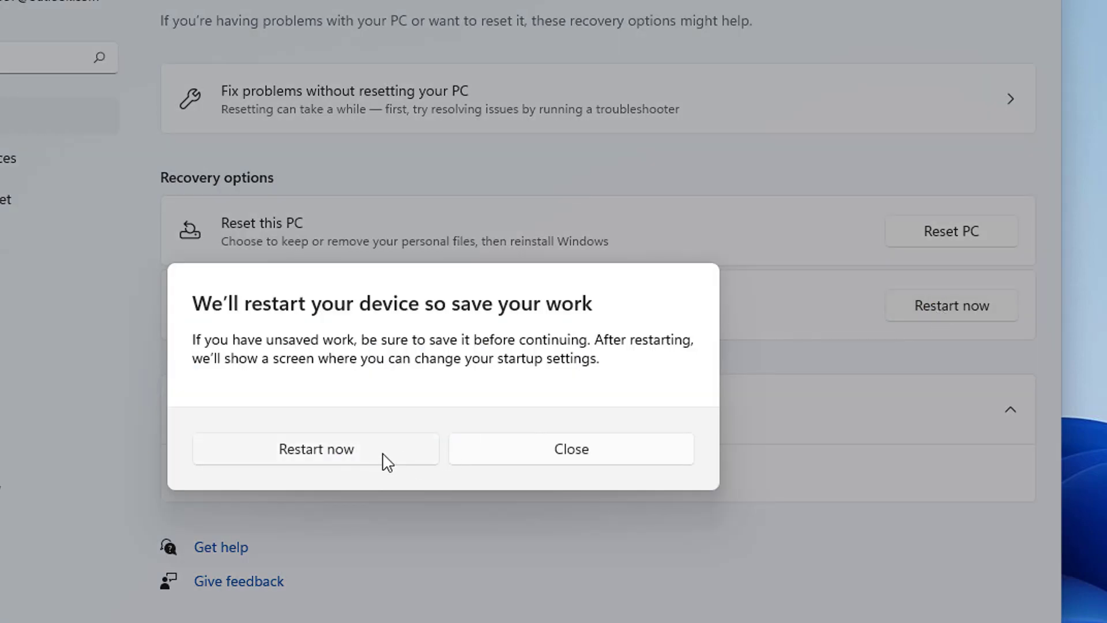
Confirm Restart now so the PC reboots to the recovery Choose an option screen
{"action": "left_click", "coordinate": [316, 449]}
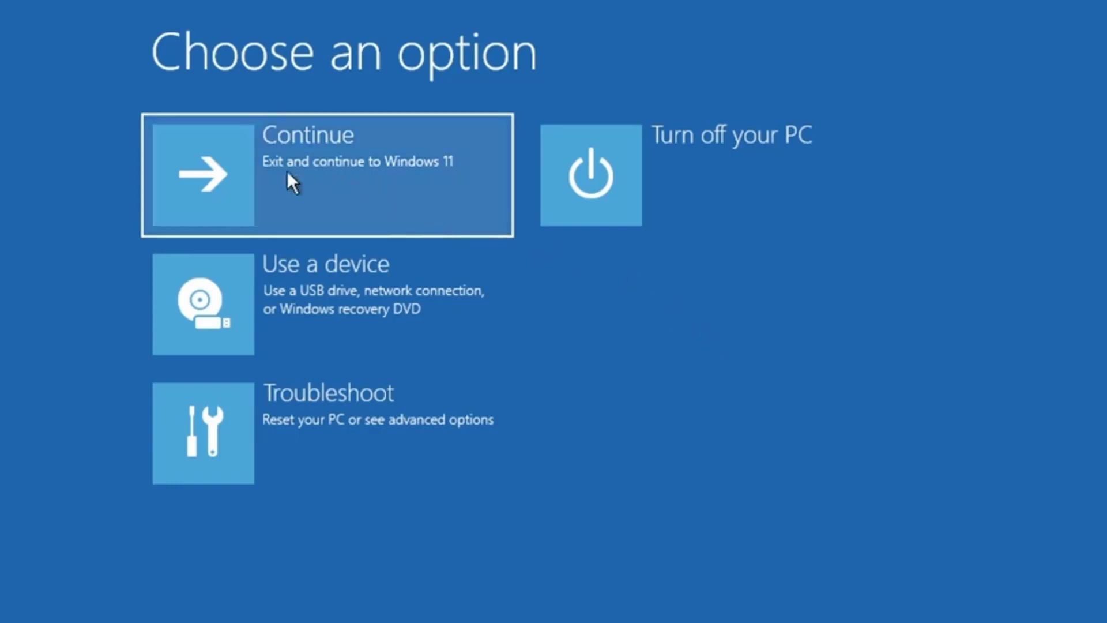
{"action": "mouse_move", "coordinate": [350, 337]}
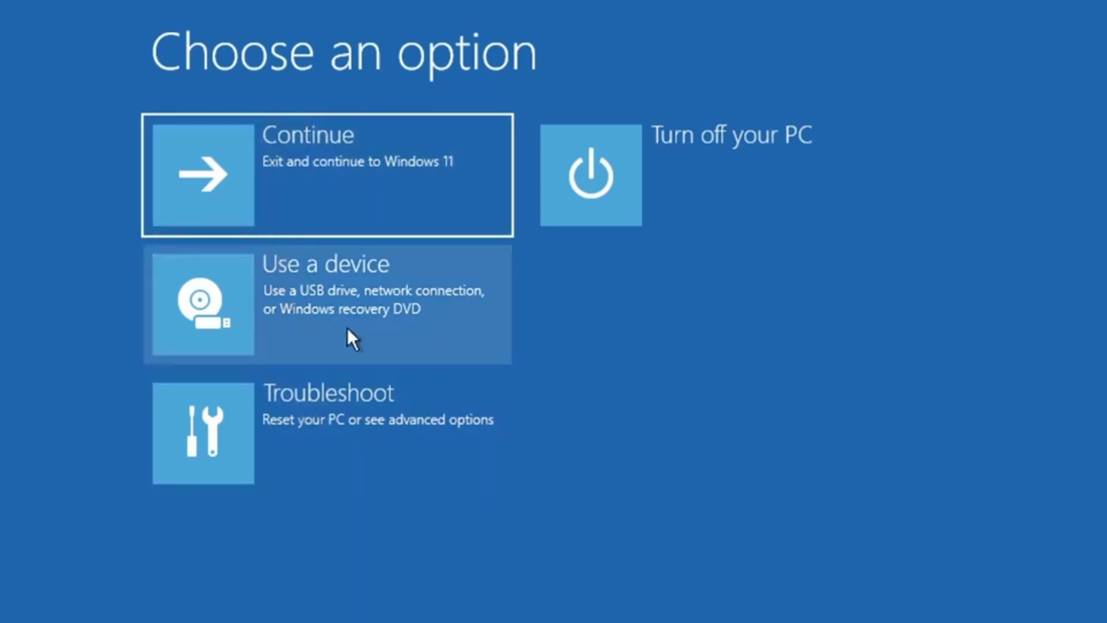
{"action": "mouse_move", "coordinate": [449, 372]}
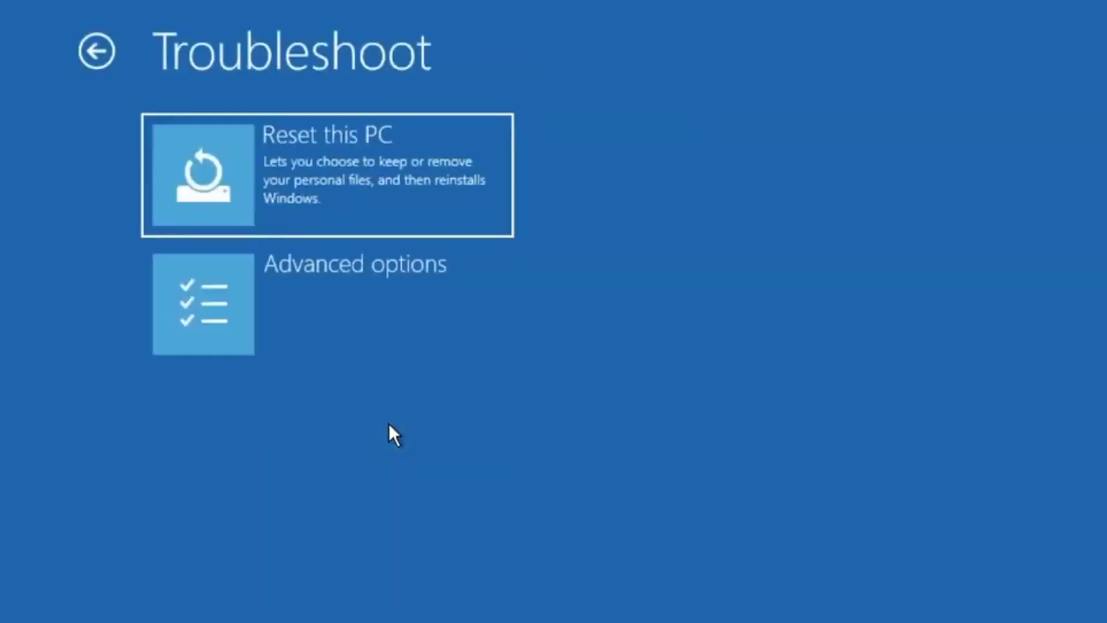
{"action": "mouse_move", "coordinate": [346, 310]}
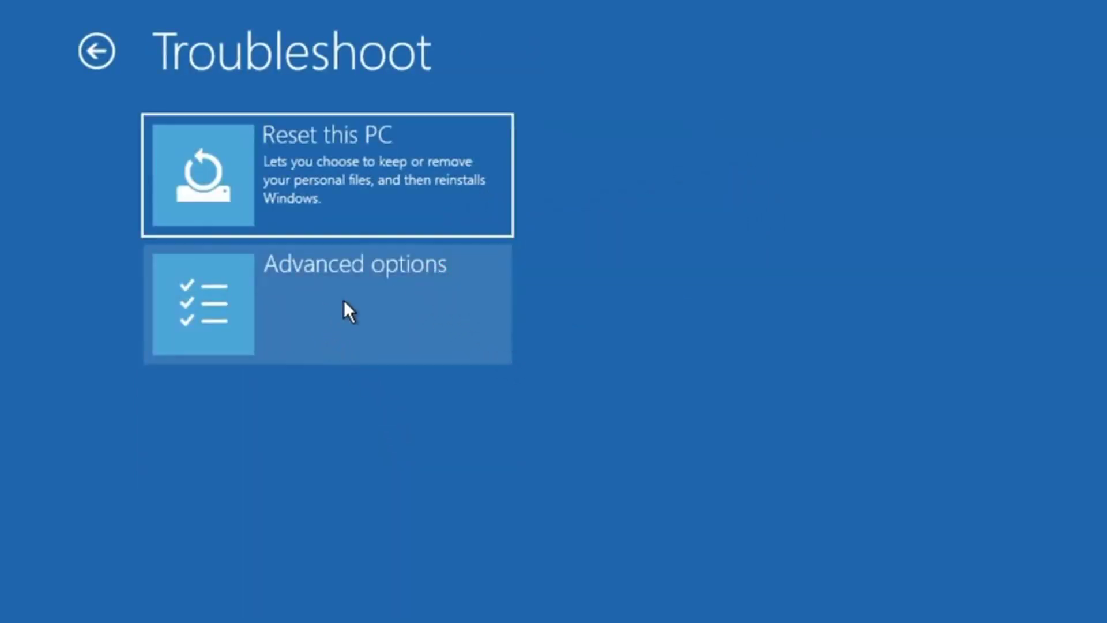
Go through Troubleshoot and Advanced options to launch Command Prompt at X:\Windows\System32
{"action": "left_click", "coordinate": [346, 305]}
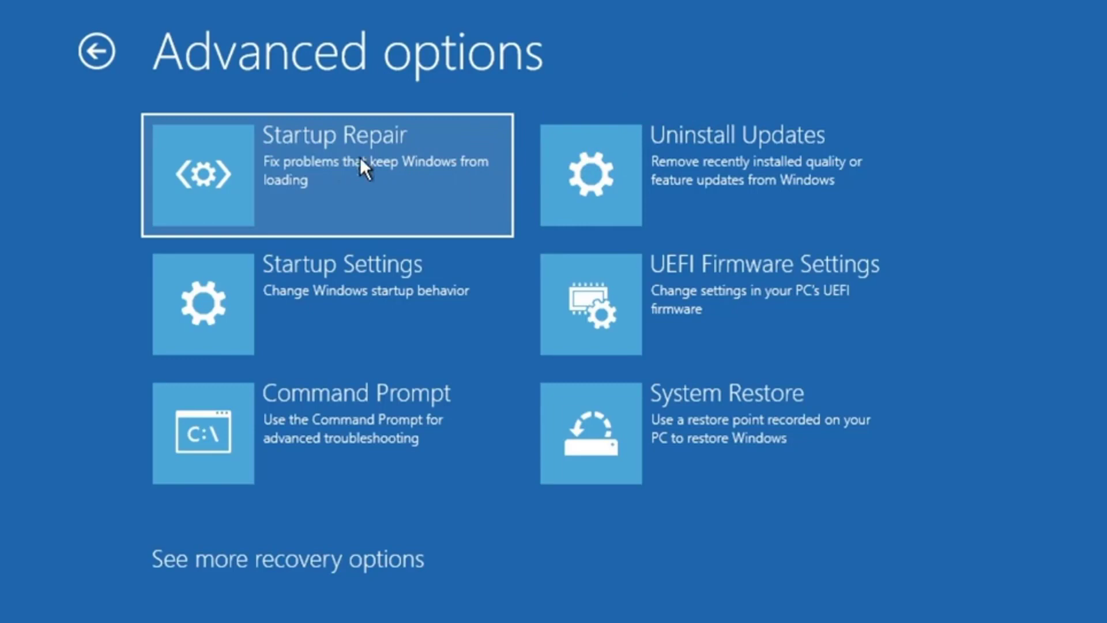
{"action": "mouse_move", "coordinate": [438, 422]}
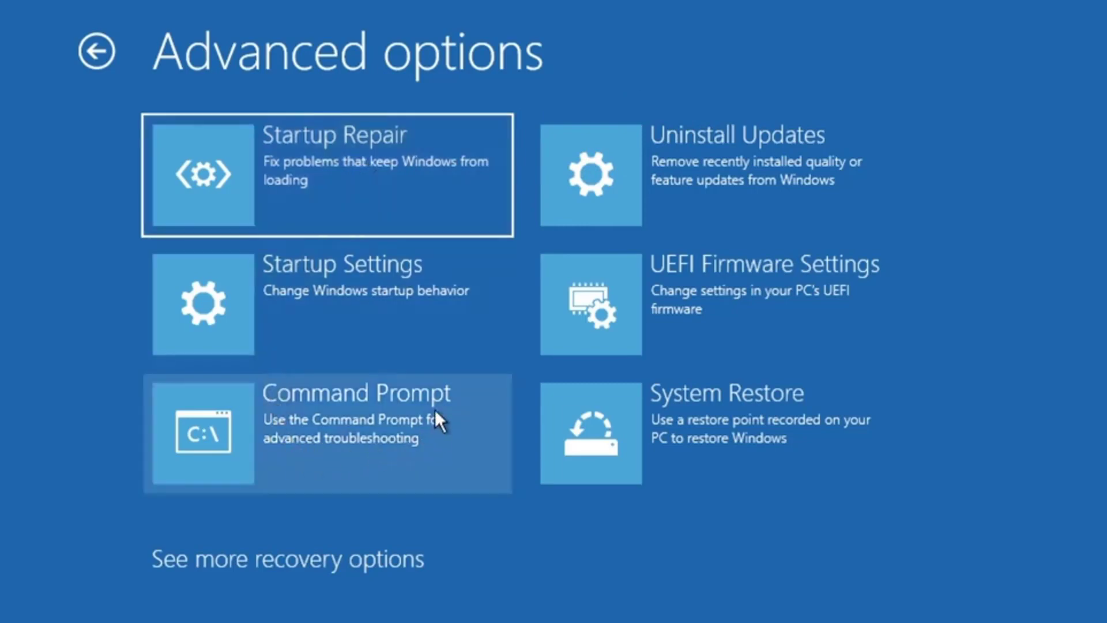
{"action": "mouse_move", "coordinate": [346, 436]}
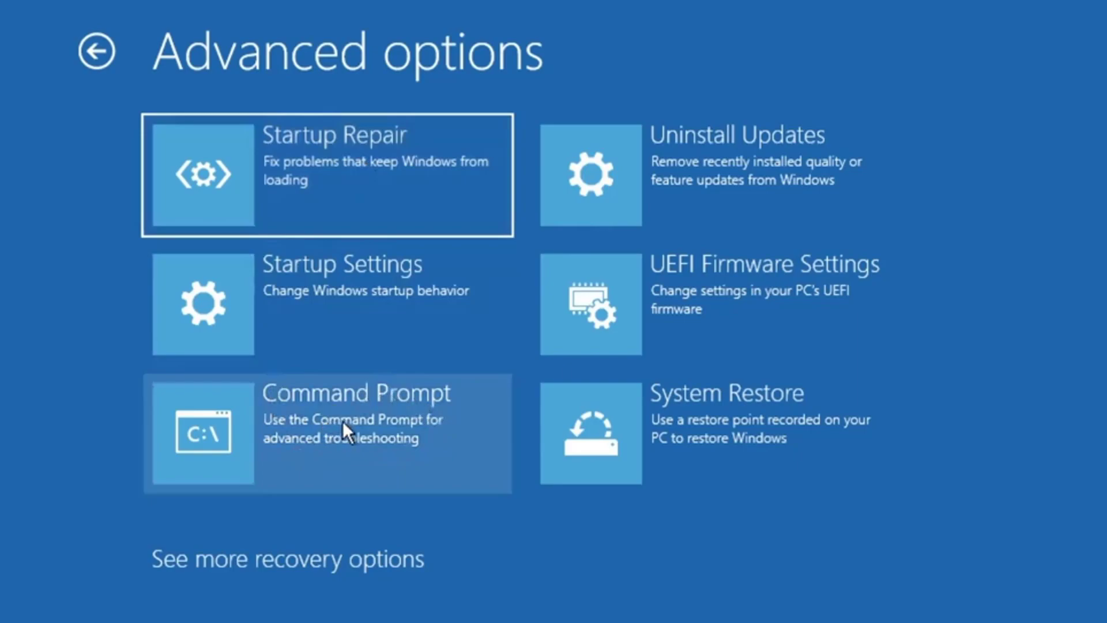
{"action": "left_click", "coordinate": [345, 432]}
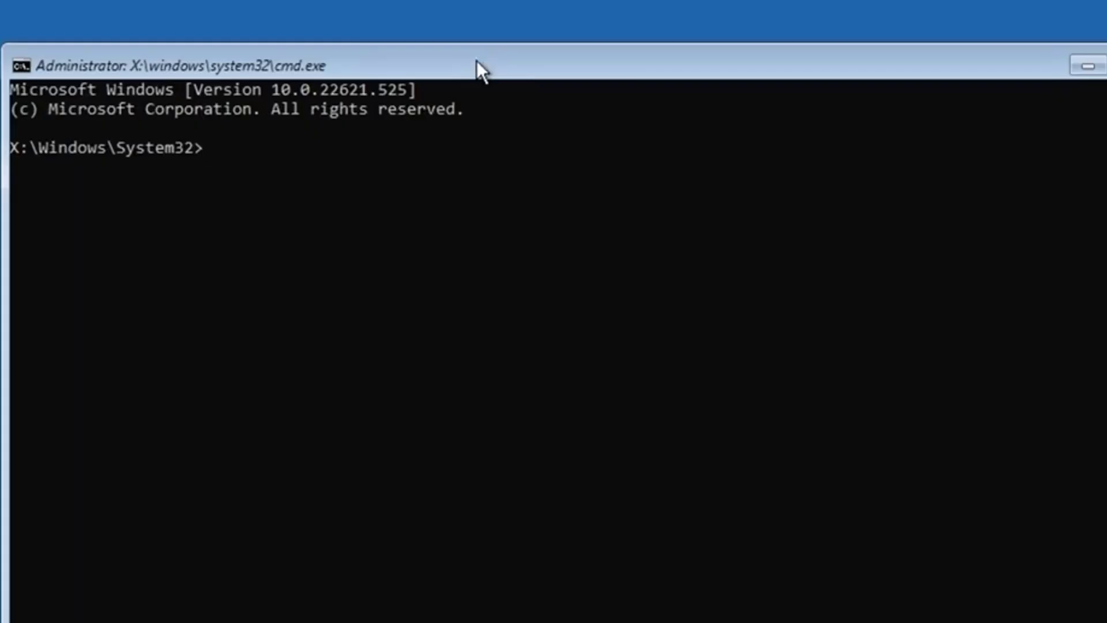